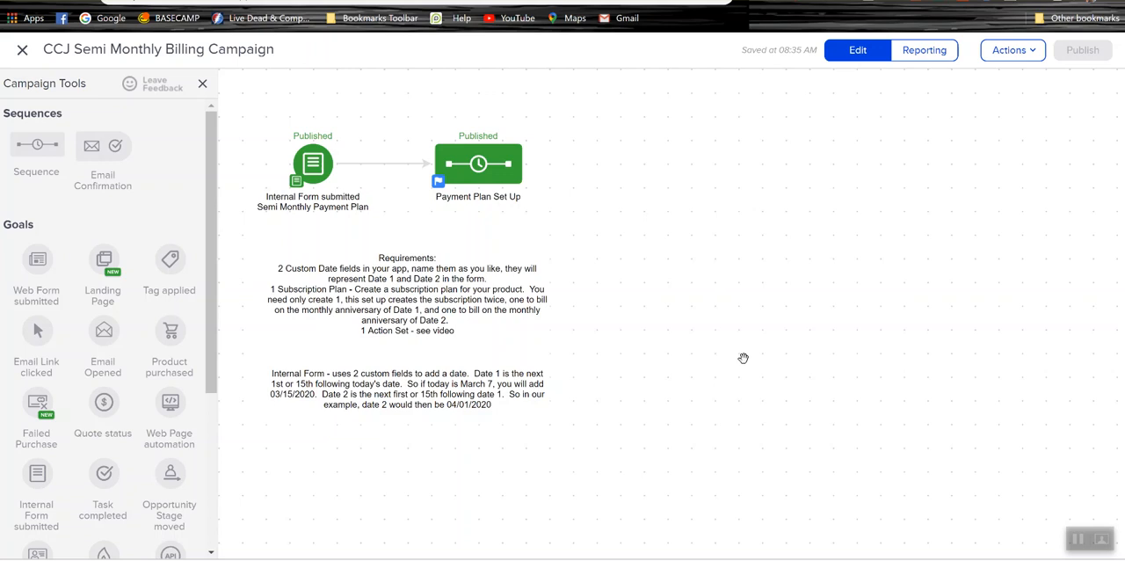
mouse_move(613, 287)
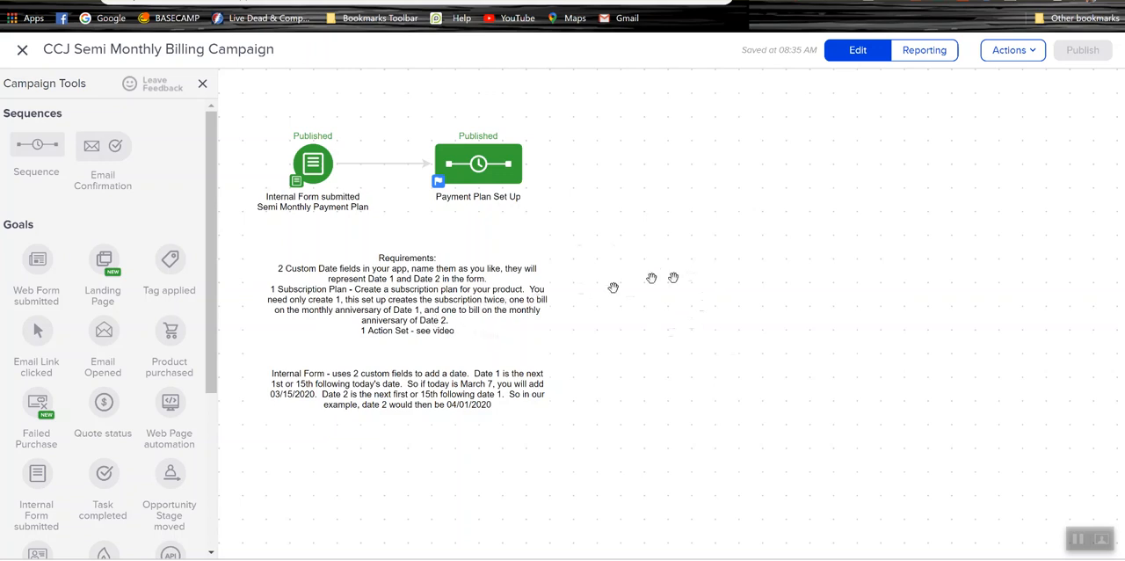
mouse_move(678, 278)
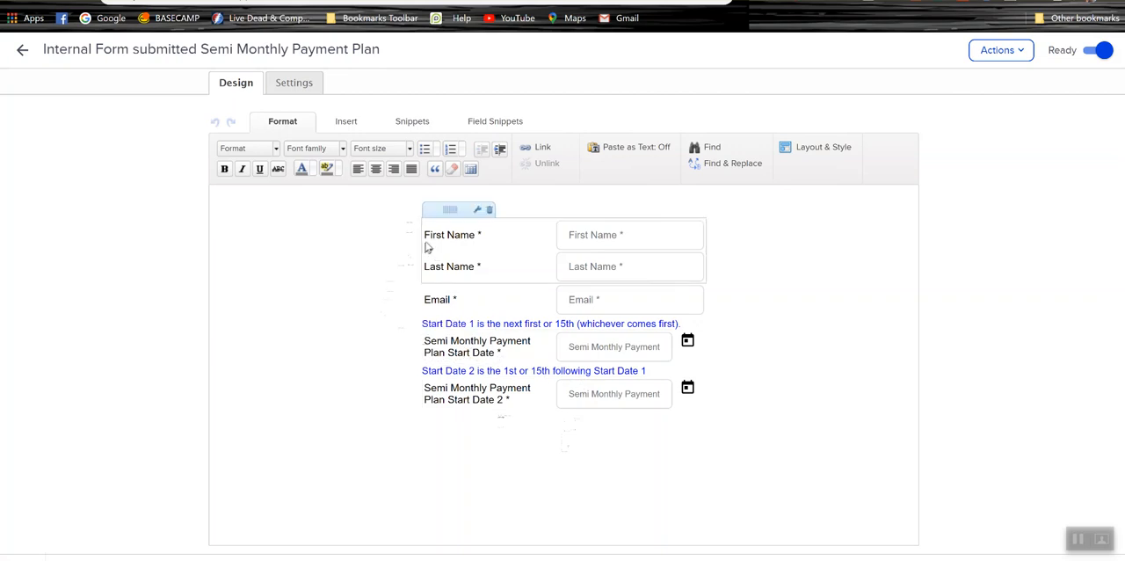
mouse_move(442, 273)
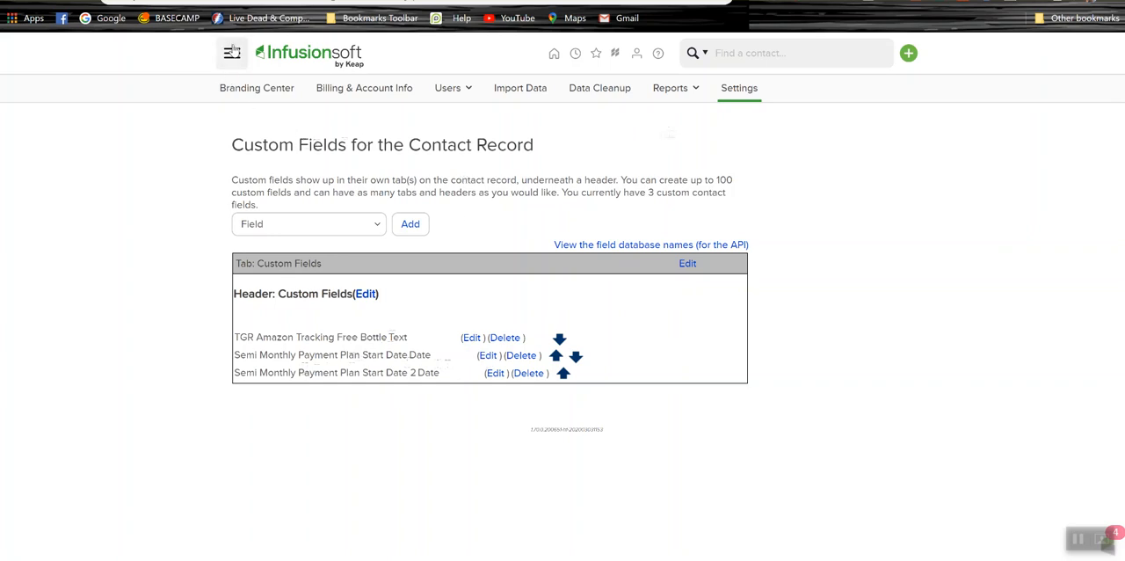
- From Settings, choose Contact custom fields and start adding a new field
click(232, 53)
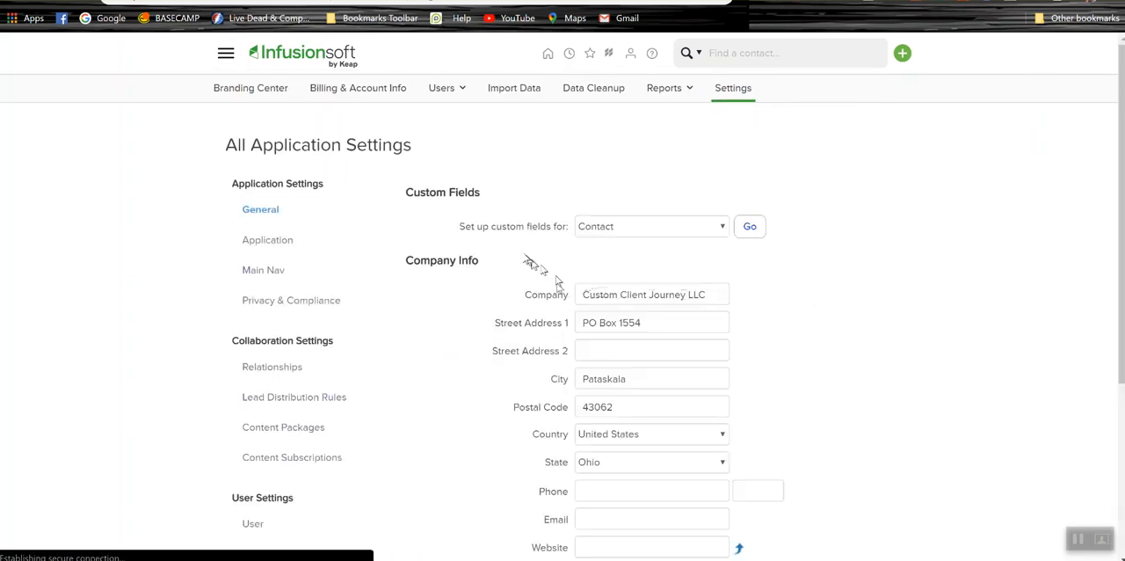
click(749, 225)
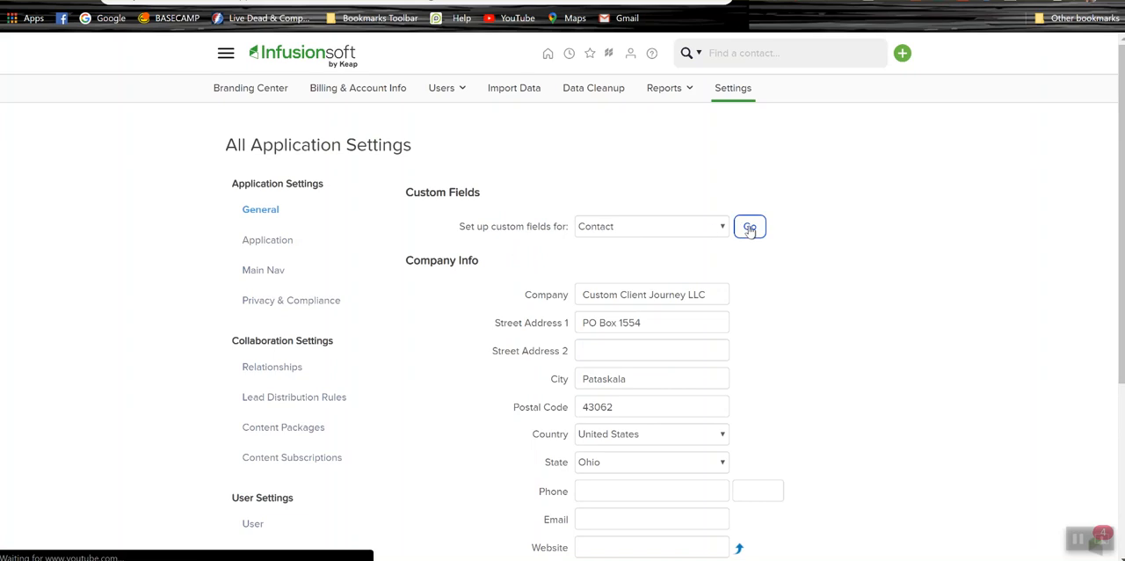
click(749, 225)
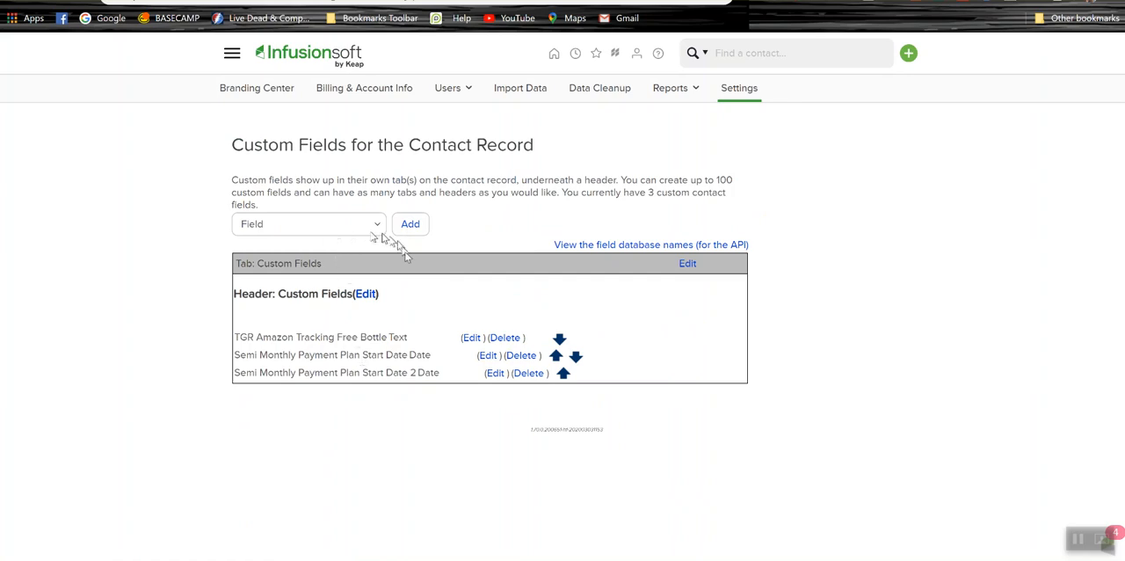
mouse_move(267, 223)
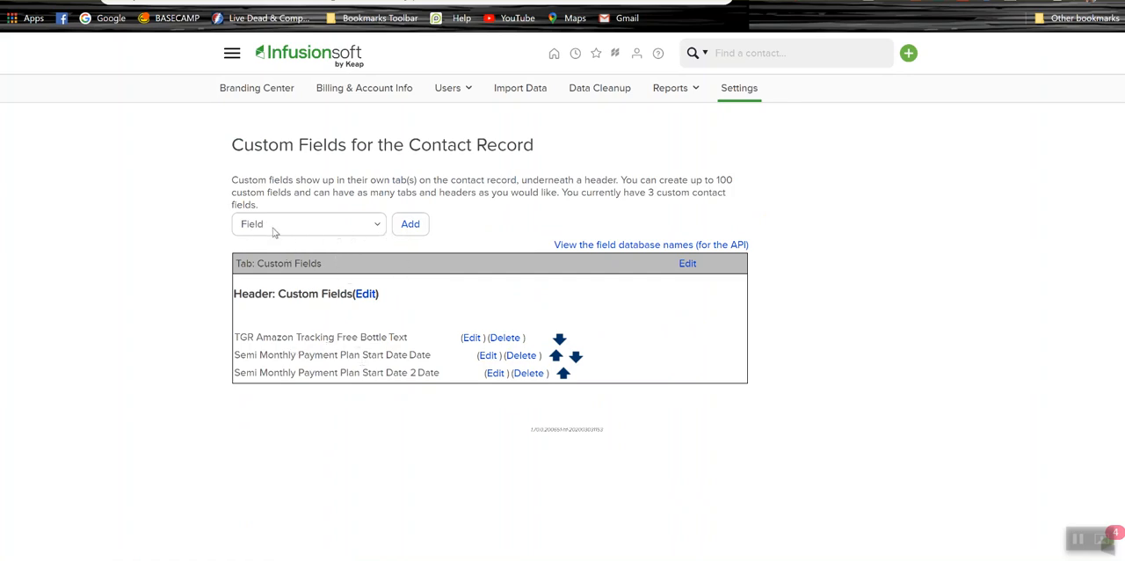
click(410, 224)
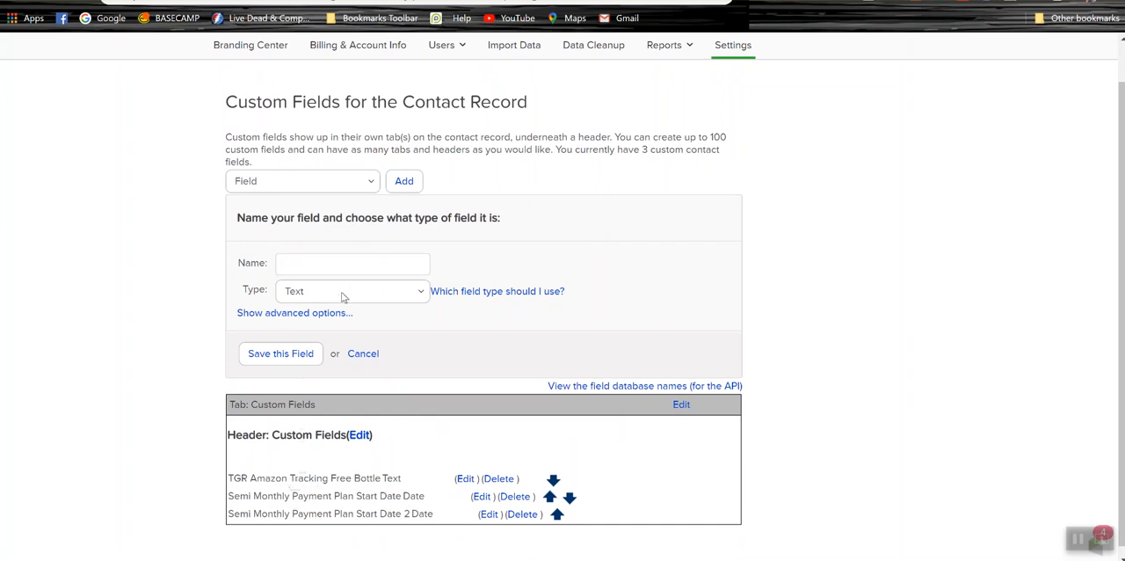
- Set the field type to Date and place it under the Custom Fields tab and header
click(351, 291)
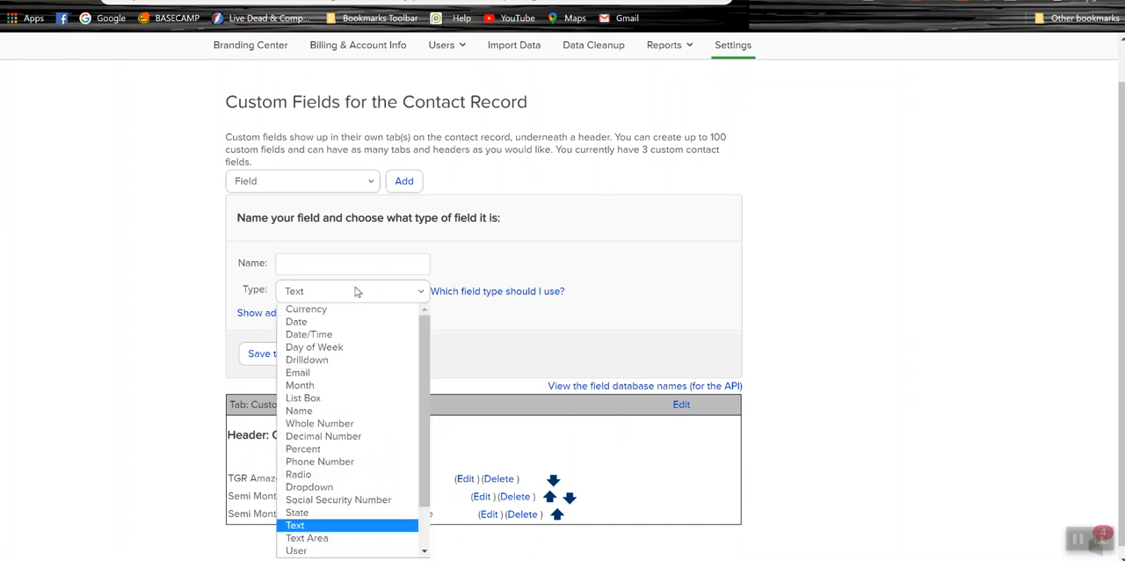
mouse_move(324, 436)
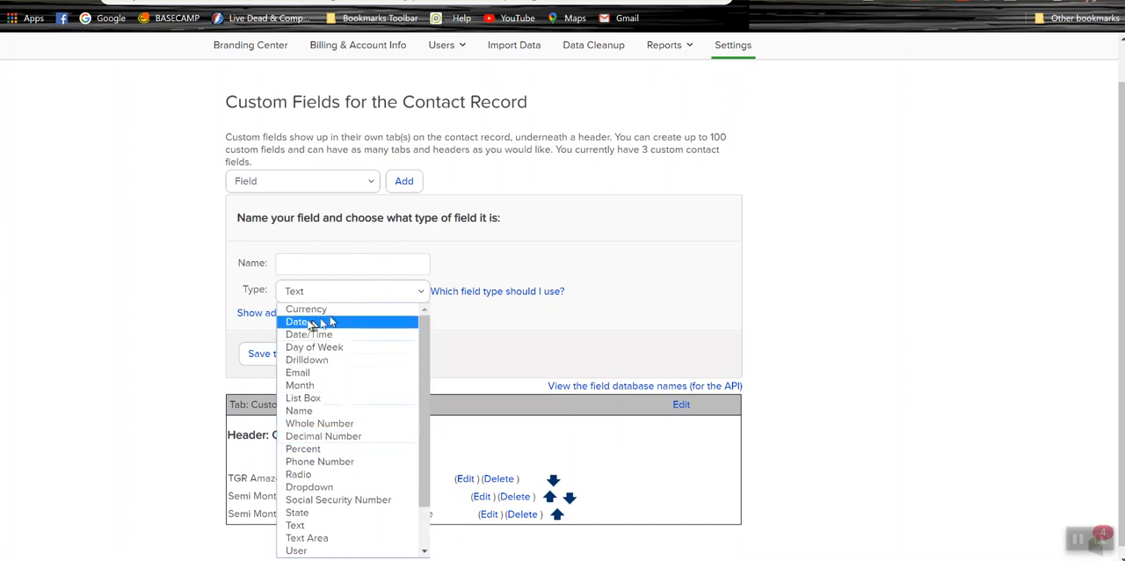
click(297, 319)
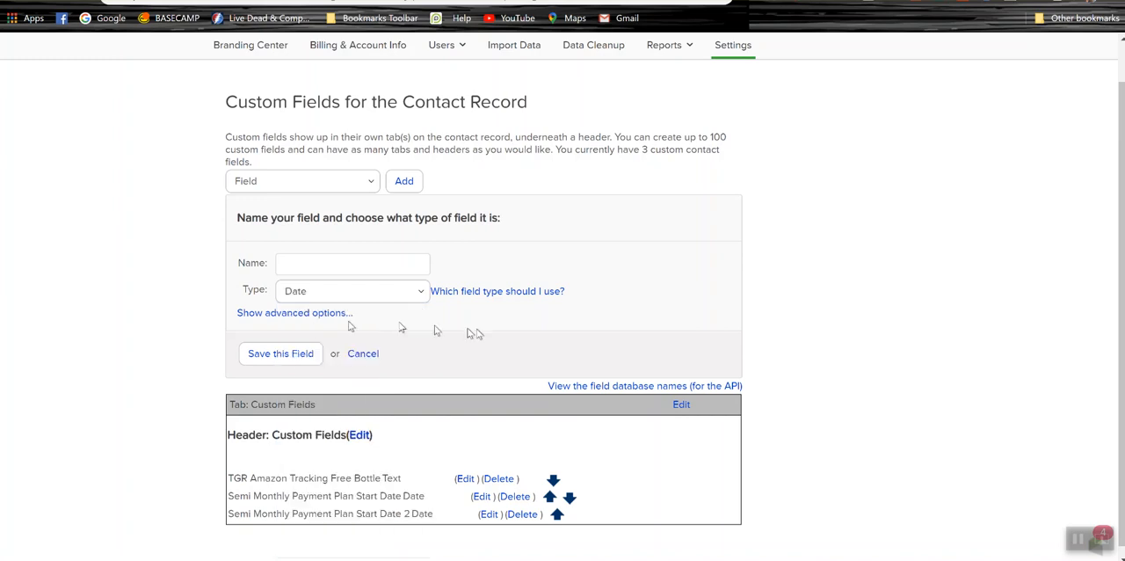
click(295, 312)
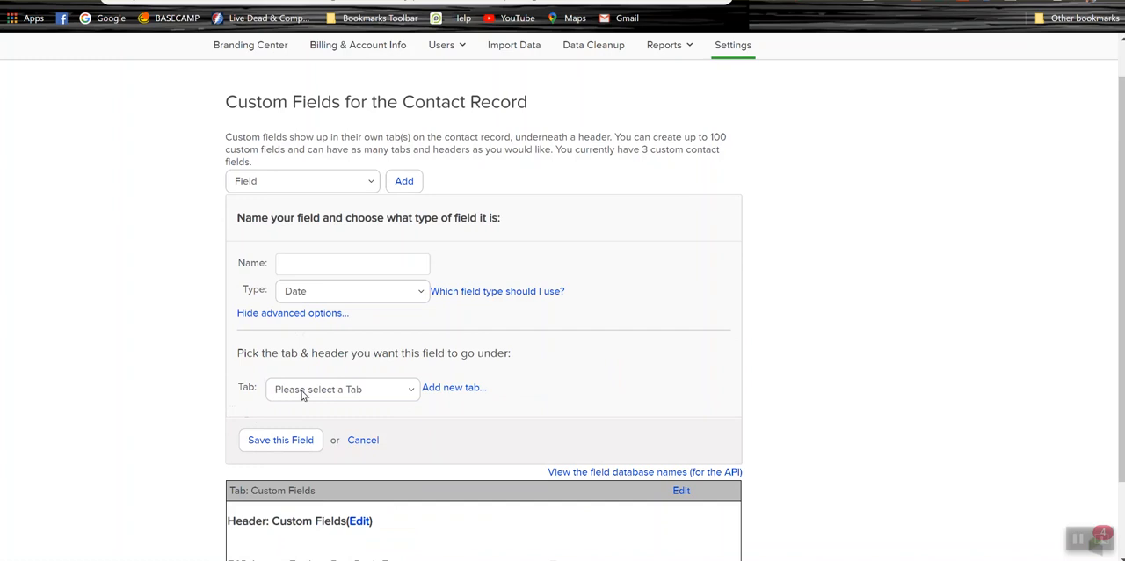
click(341, 388)
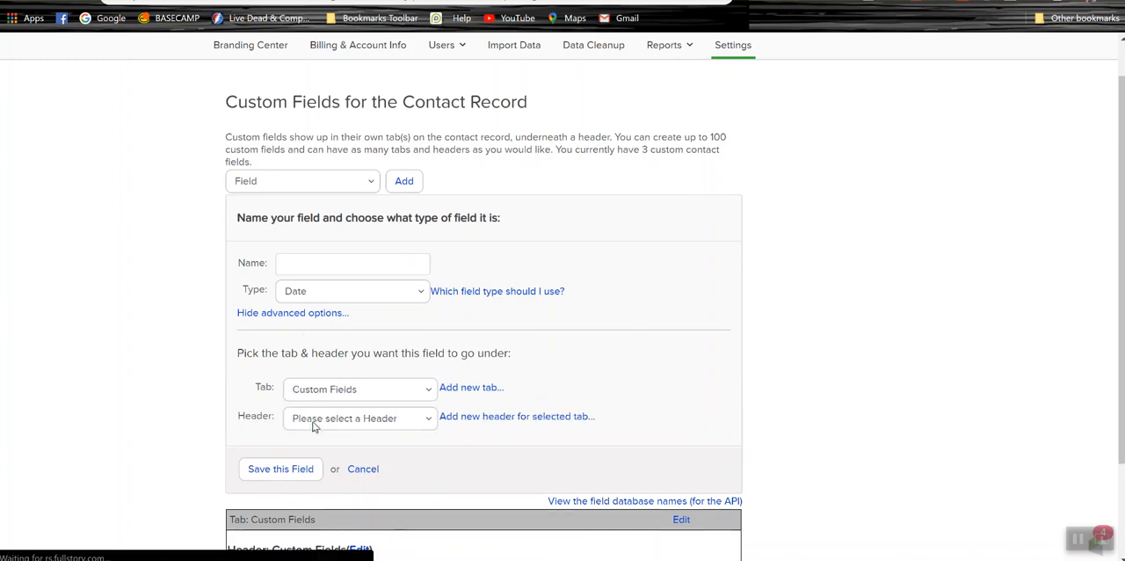
click(358, 419)
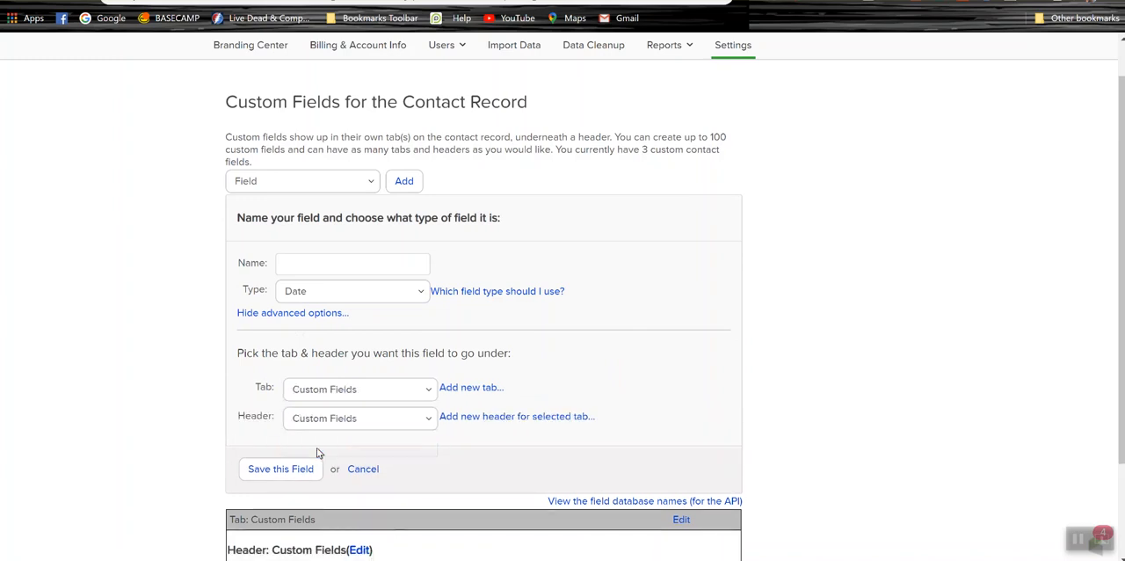
mouse_move(334, 381)
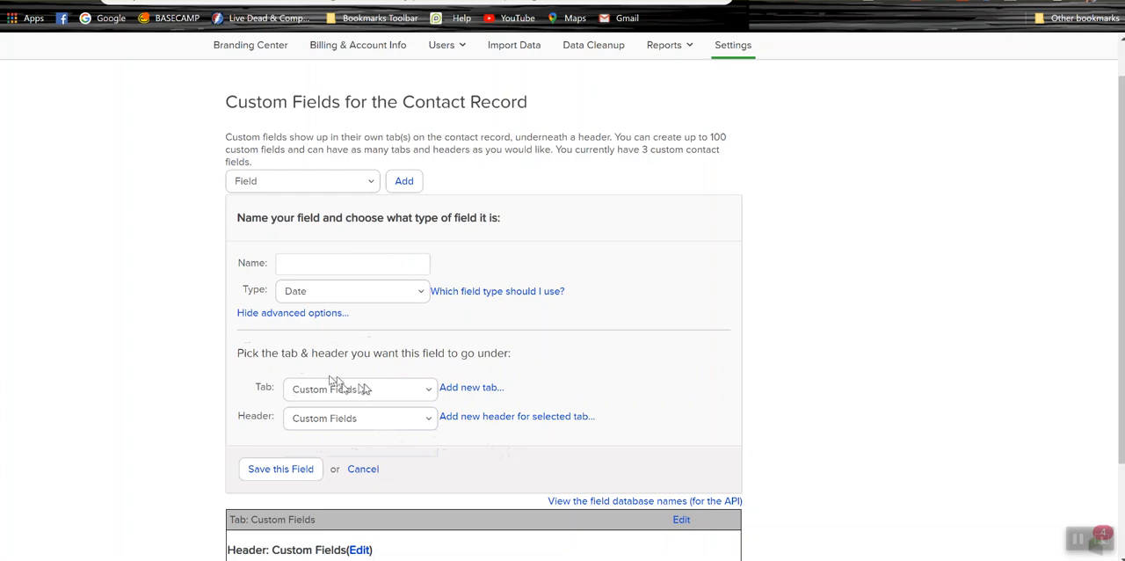
mouse_move(432, 239)
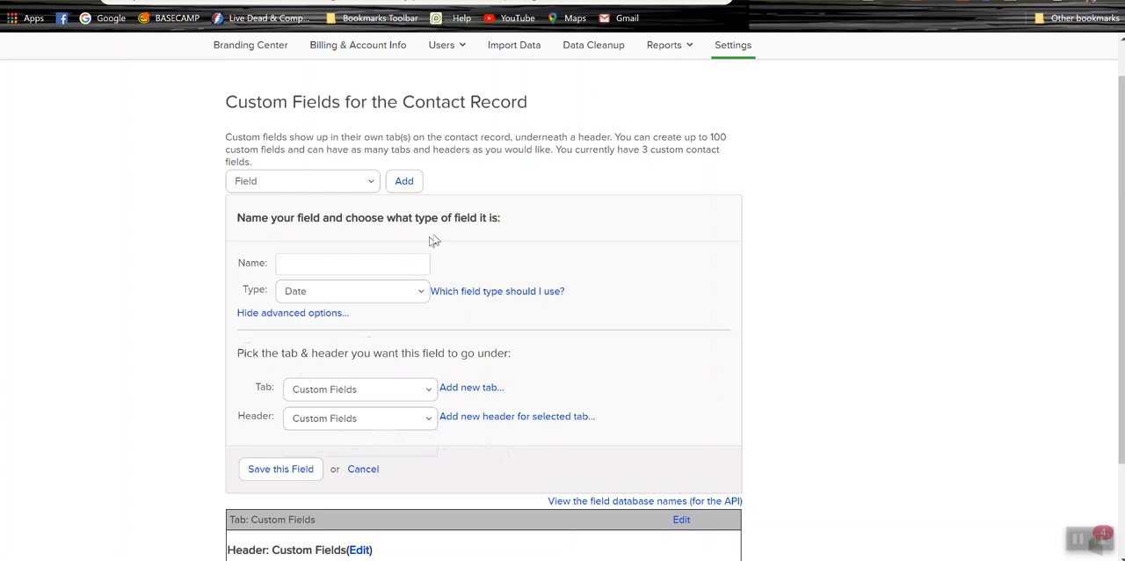
scroll(down, 3)
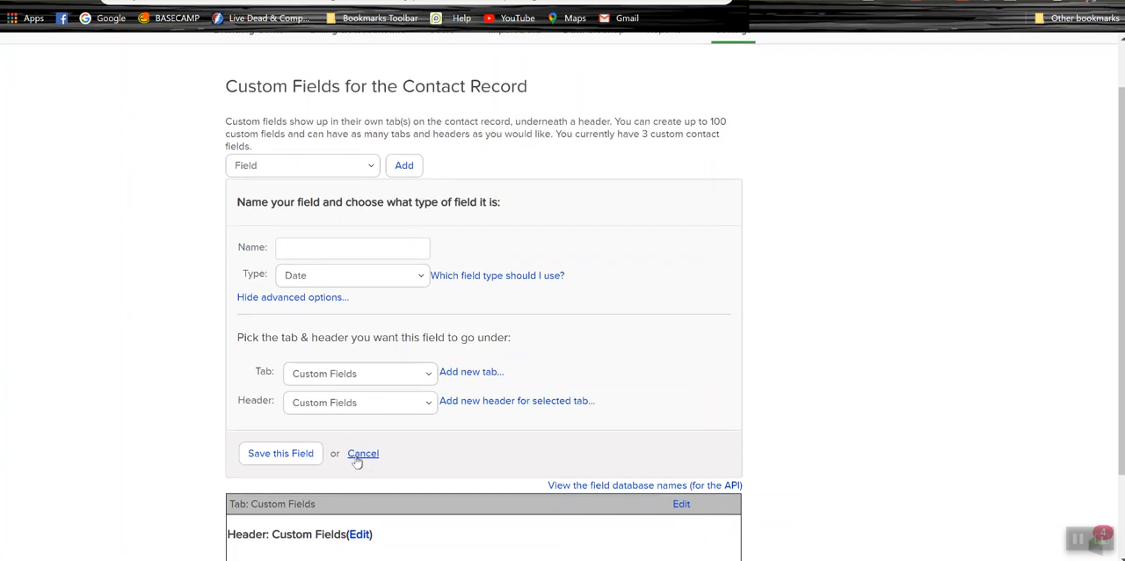
- Cancel the unfinished custom field and return to the Semi Monthly Payment Plan internal form
click(362, 453)
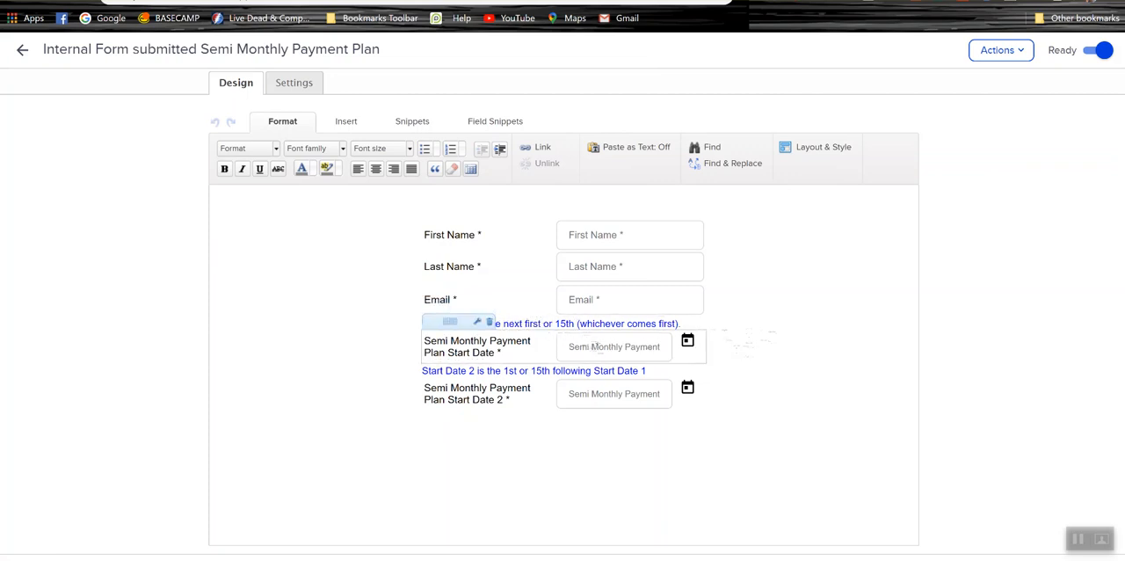
- Review the first start date field's Other Field Settings unchanged, then leave the internal form editor
click(478, 321)
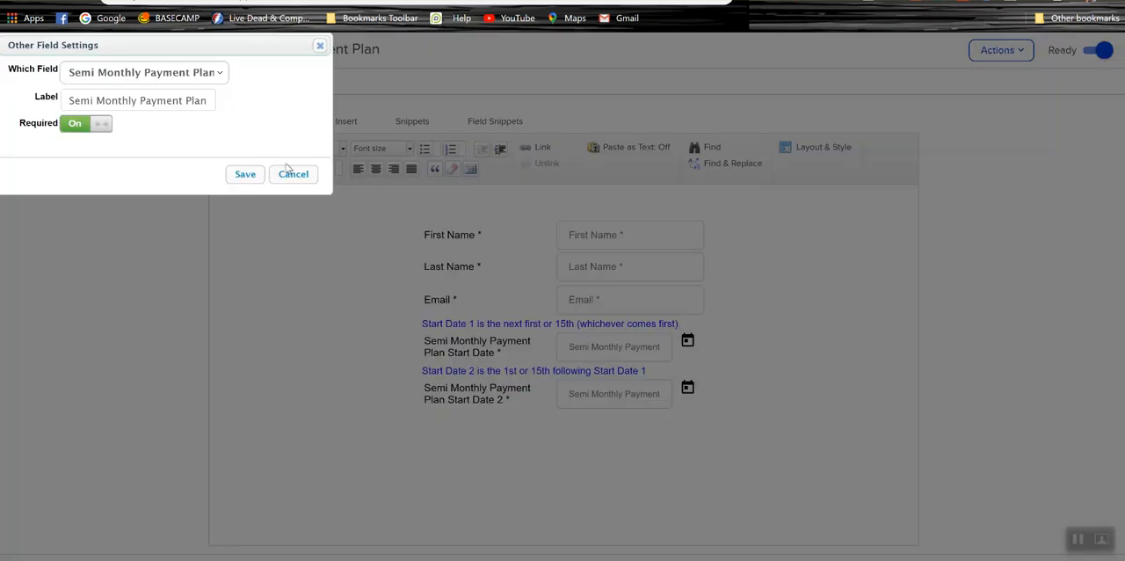
click(291, 172)
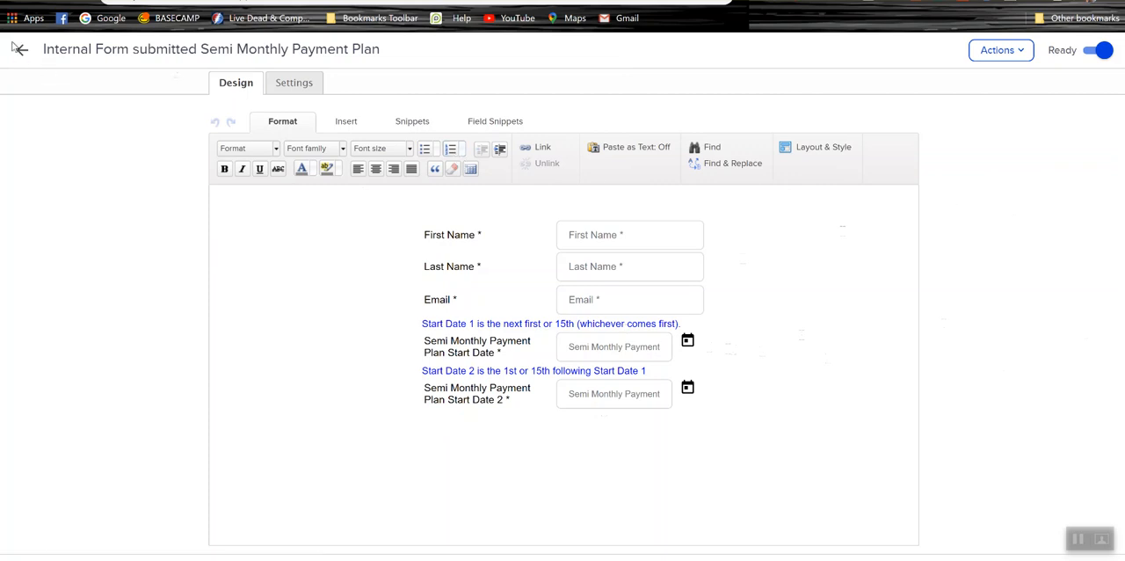
click(19, 49)
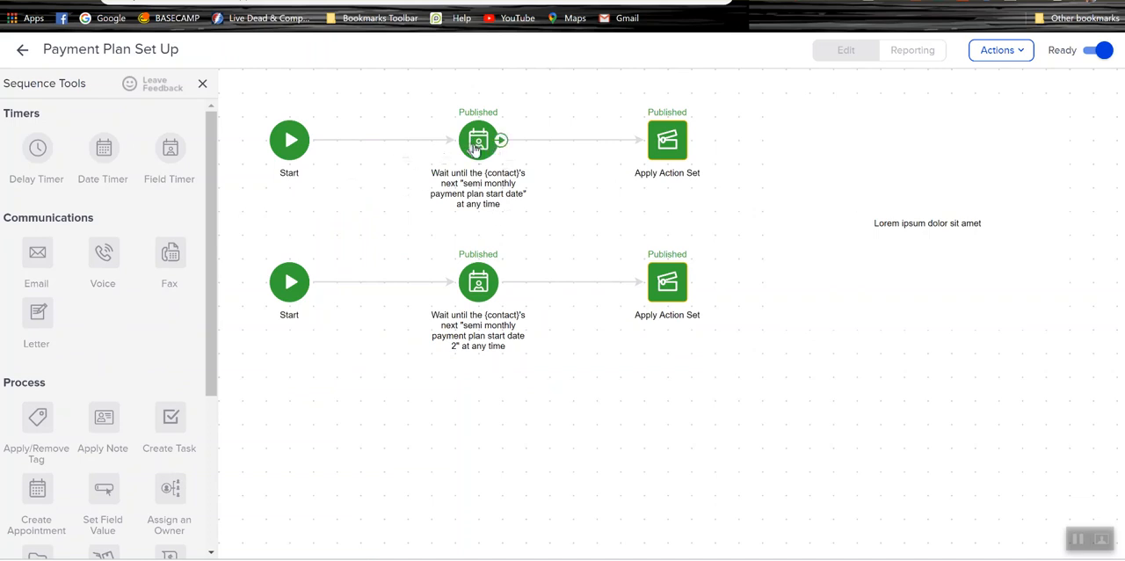
mouse_move(185, 175)
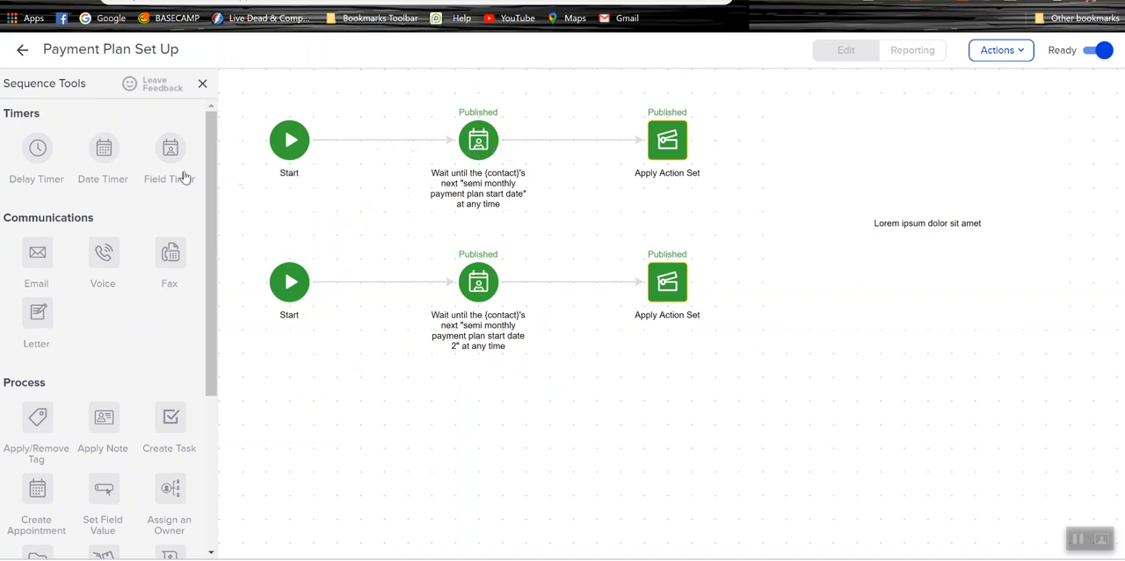
mouse_move(478, 140)
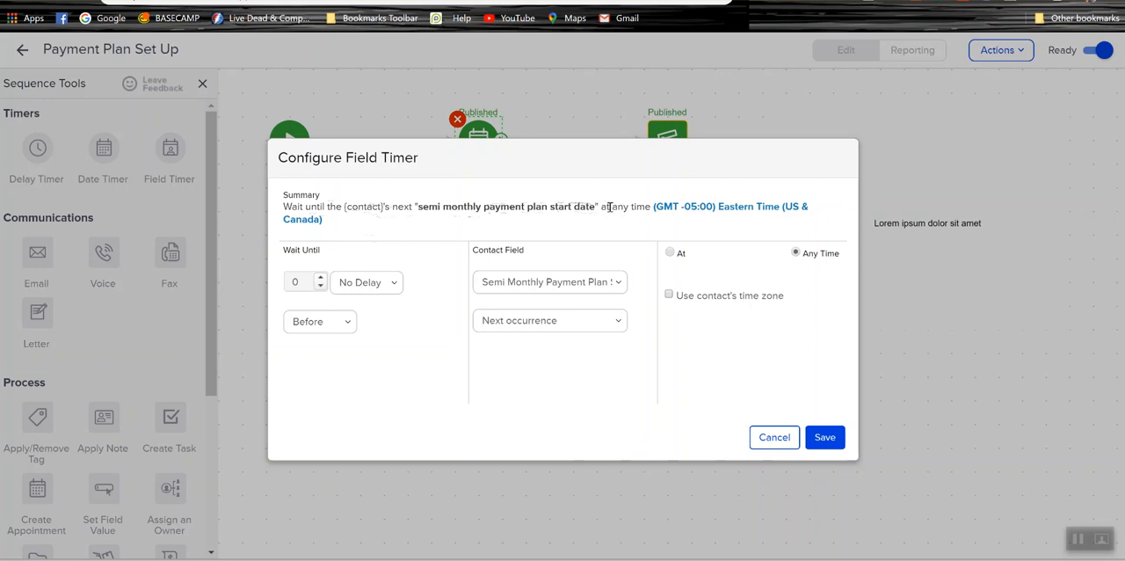
mouse_move(524, 232)
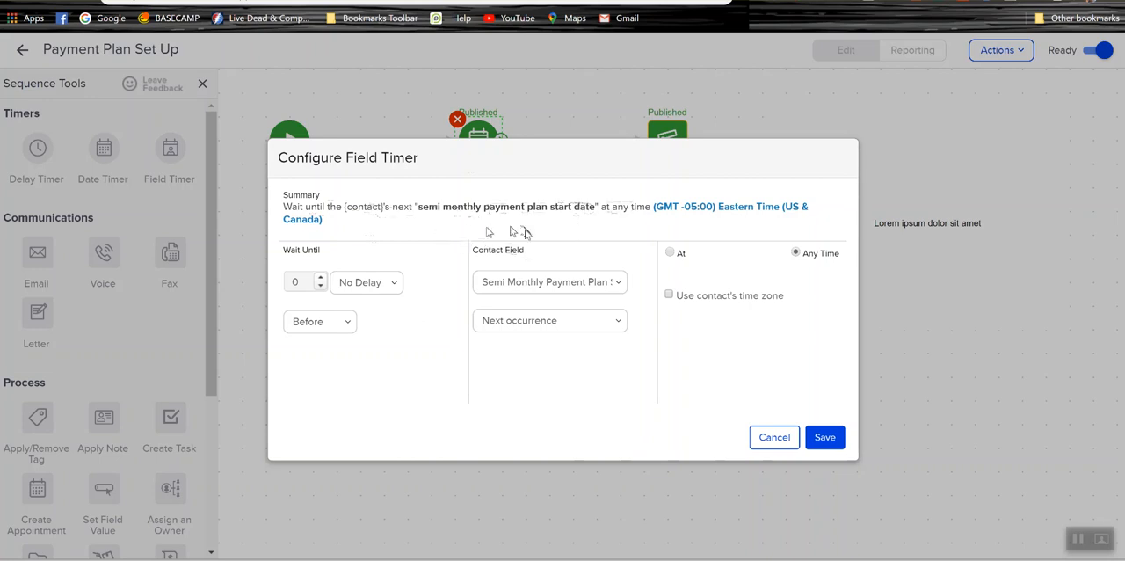
mouse_move(530, 343)
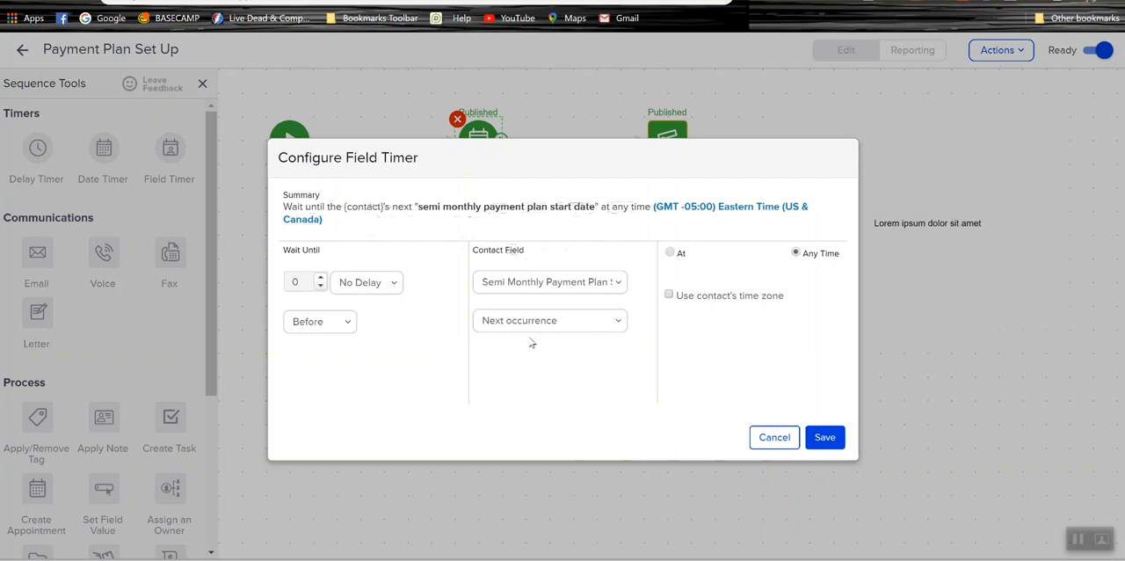
mouse_move(650, 121)
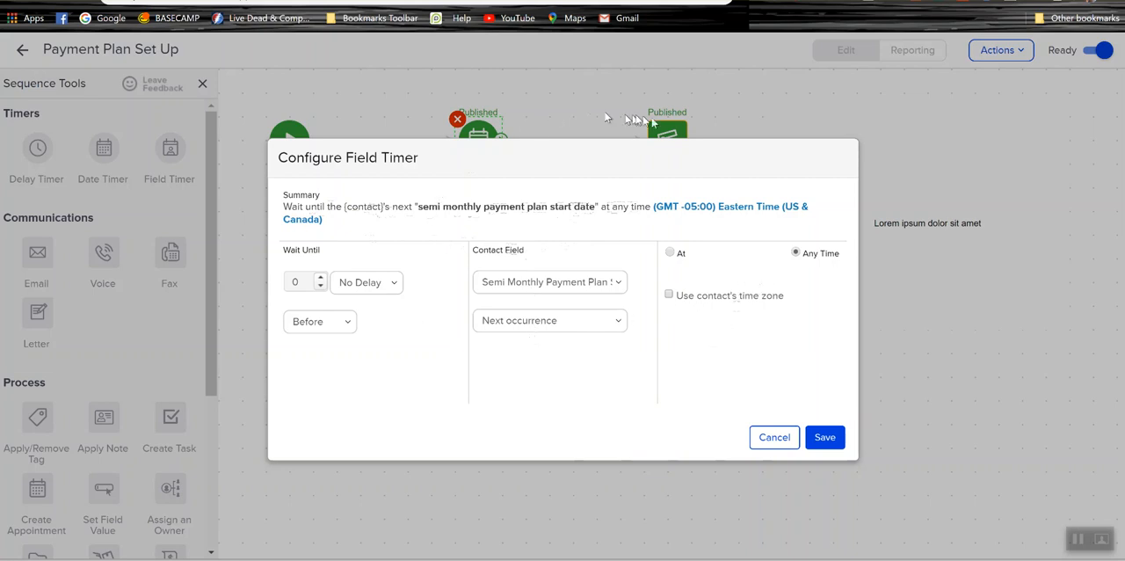
- Save the field timer set to the next Semi Monthly Payment Plan start date
click(822, 436)
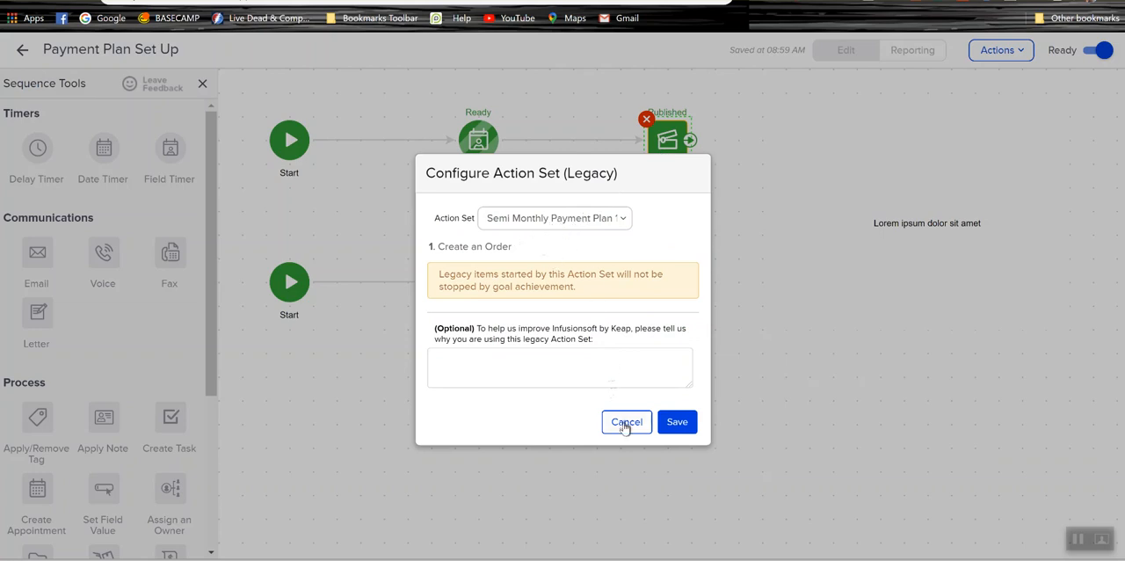
- Cancel the legacy action set settings and go to Settings > Action Sets, locating Semi Monthly Payment Plan 1
click(626, 421)
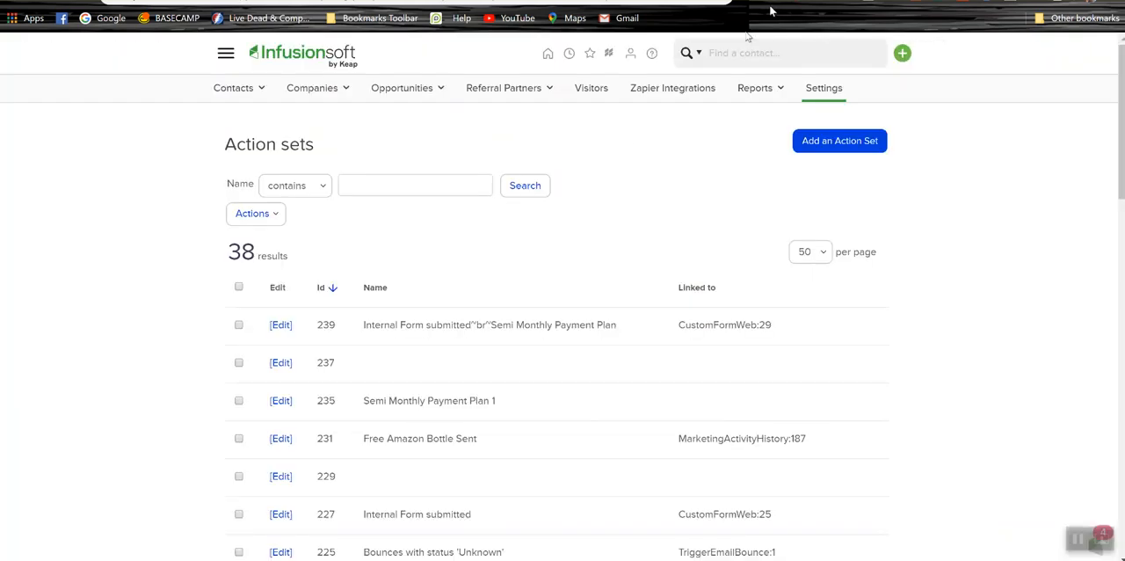
mouse_move(225, 52)
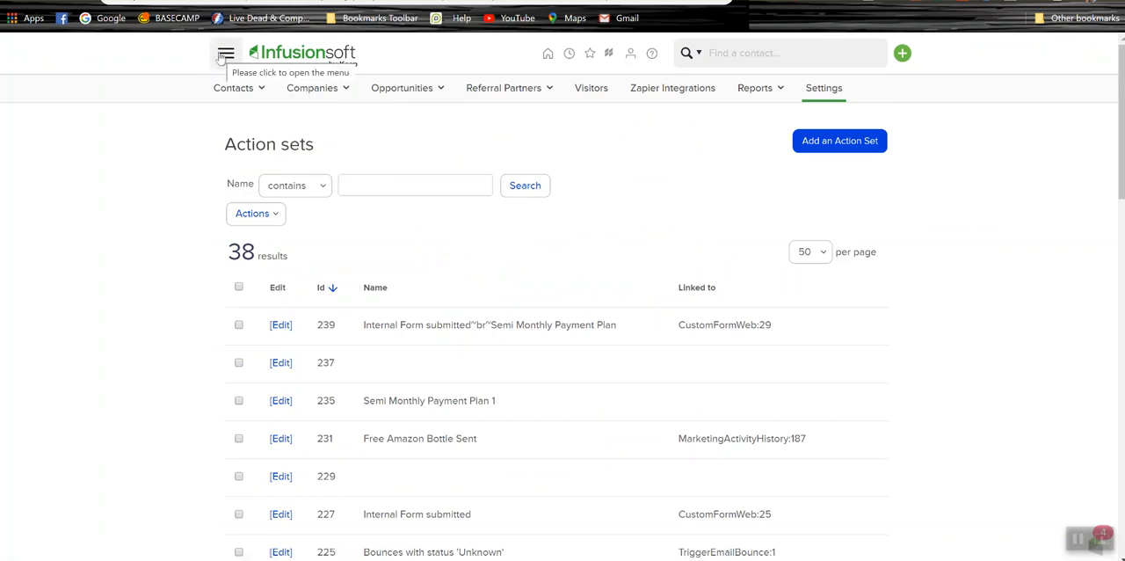
click(224, 53)
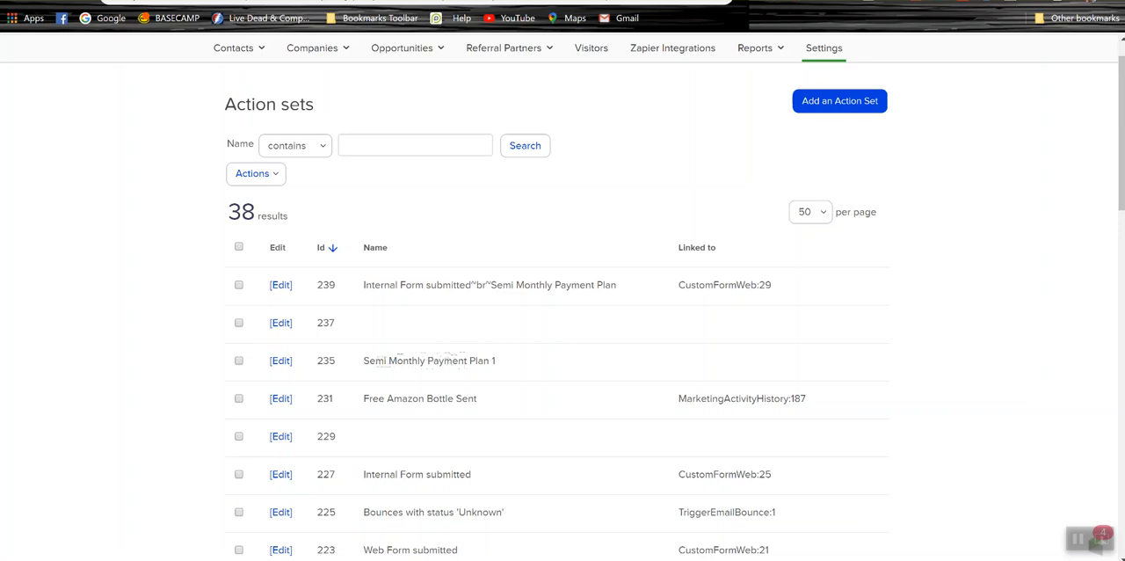
click(281, 360)
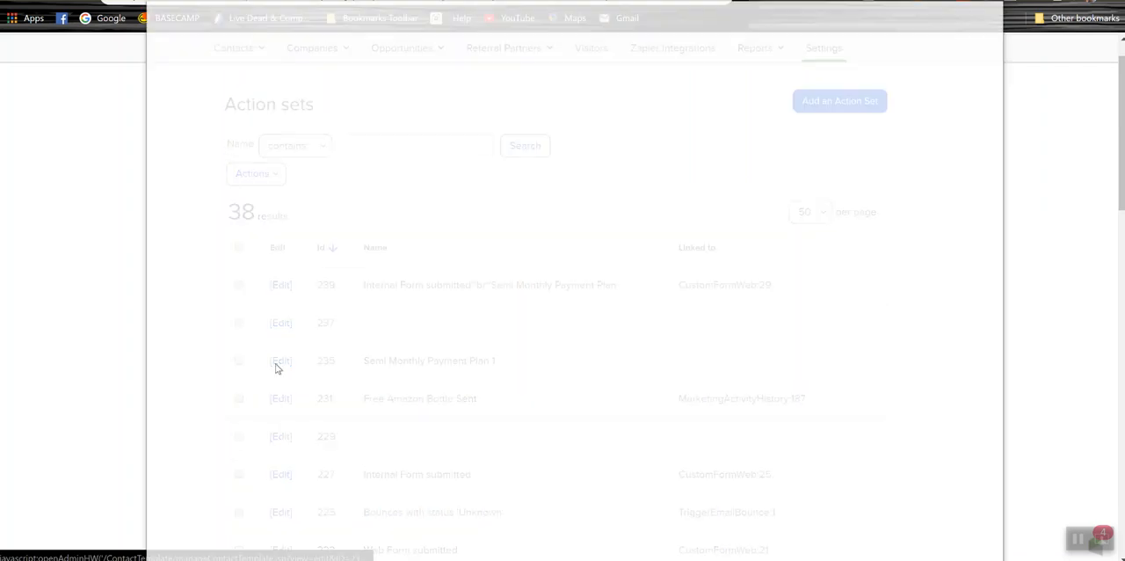
- Review the Create an Order action of Semi Monthly Payment Plan 1 and its subscription plan, then cancel without changes
click(281, 360)
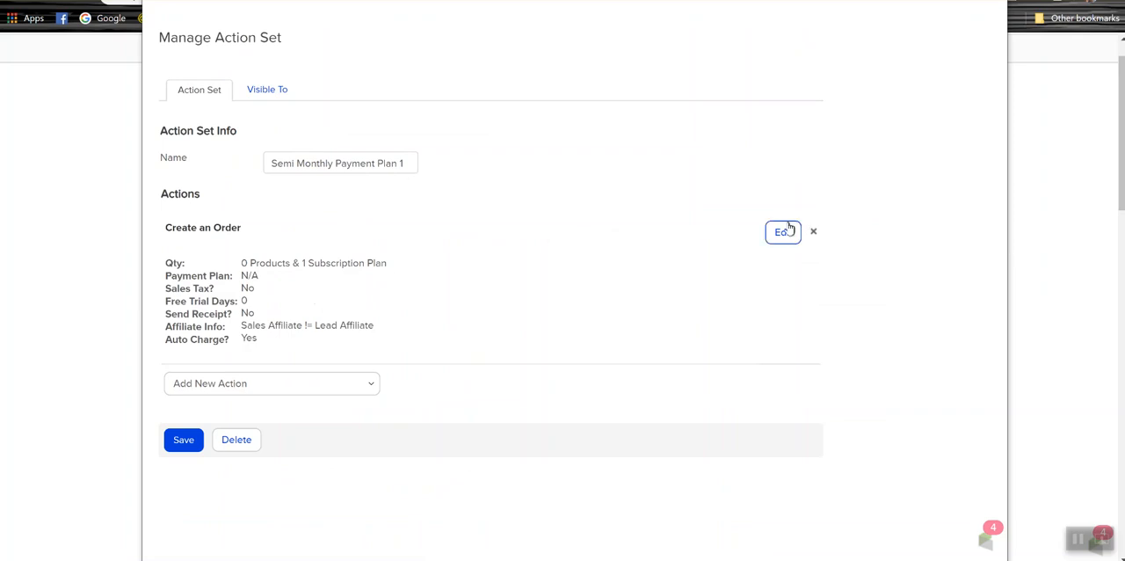
click(780, 232)
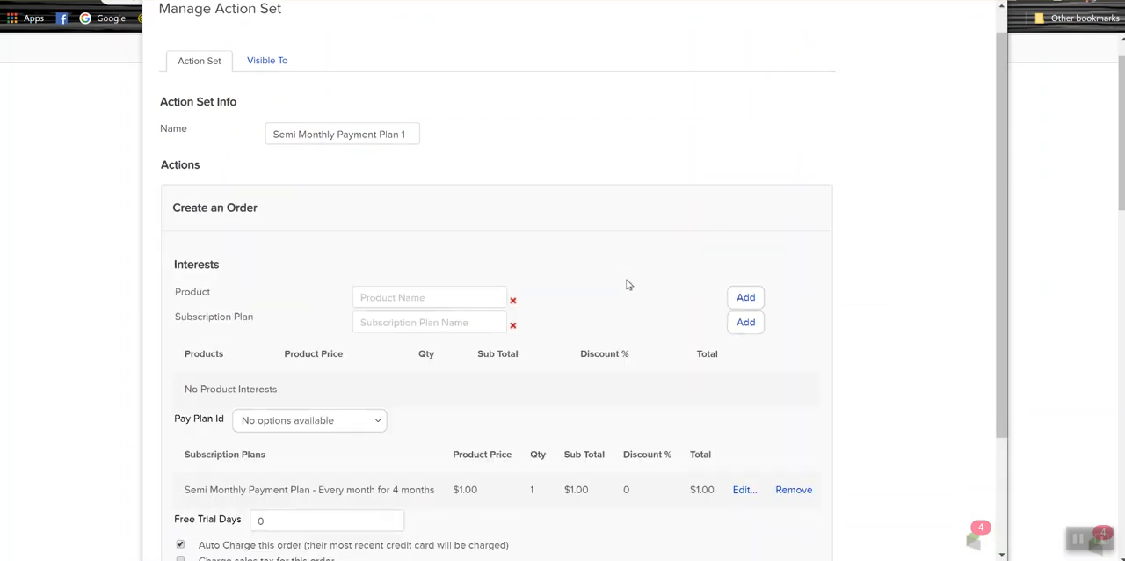
scroll(down, 3)
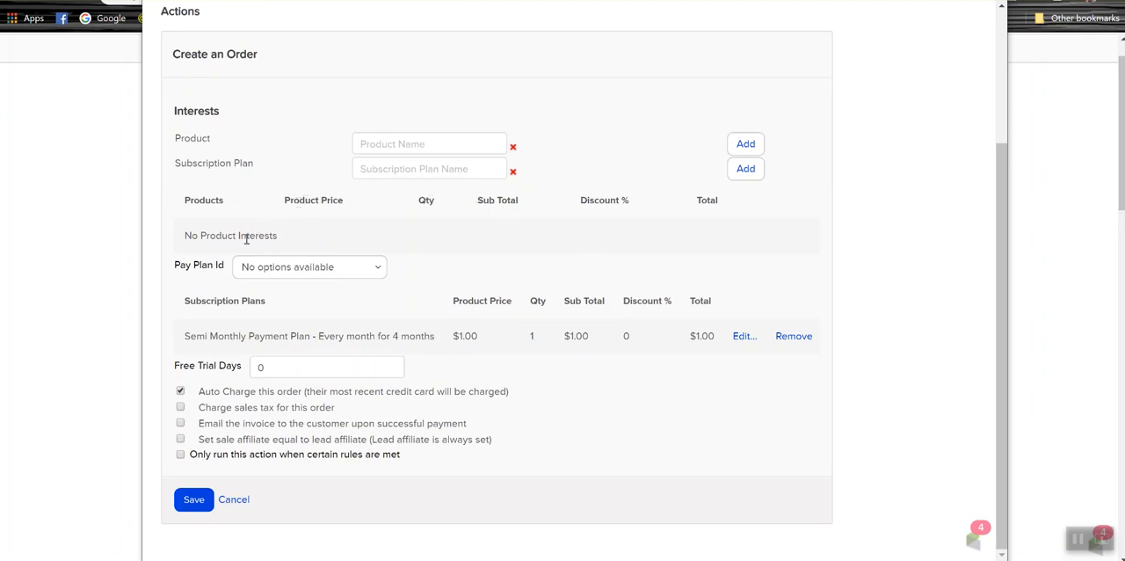
drag(185, 336, 348, 336)
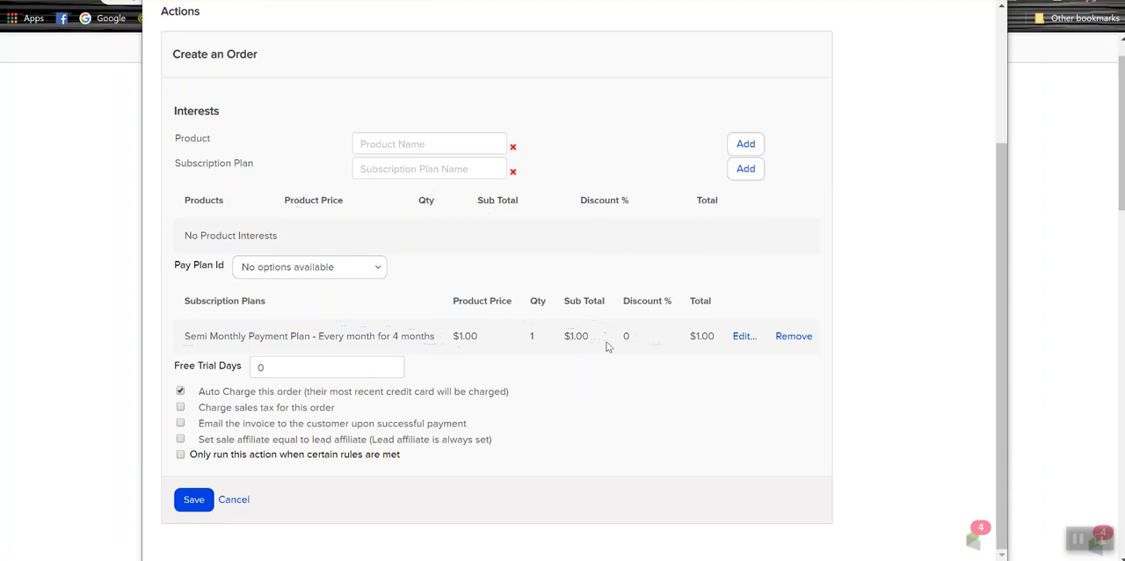
mouse_move(313, 386)
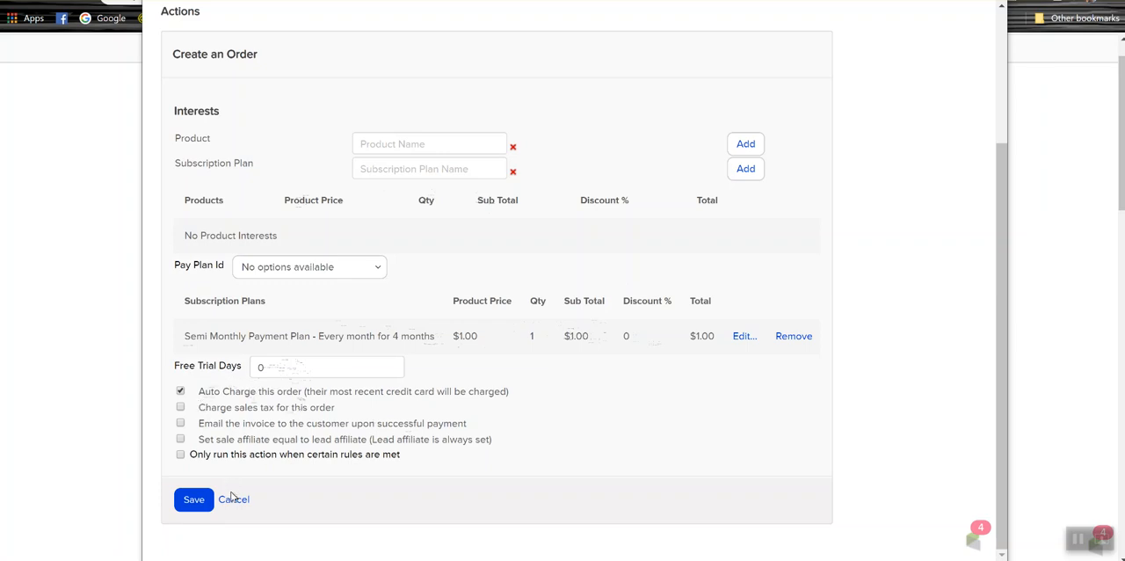
click(193, 499)
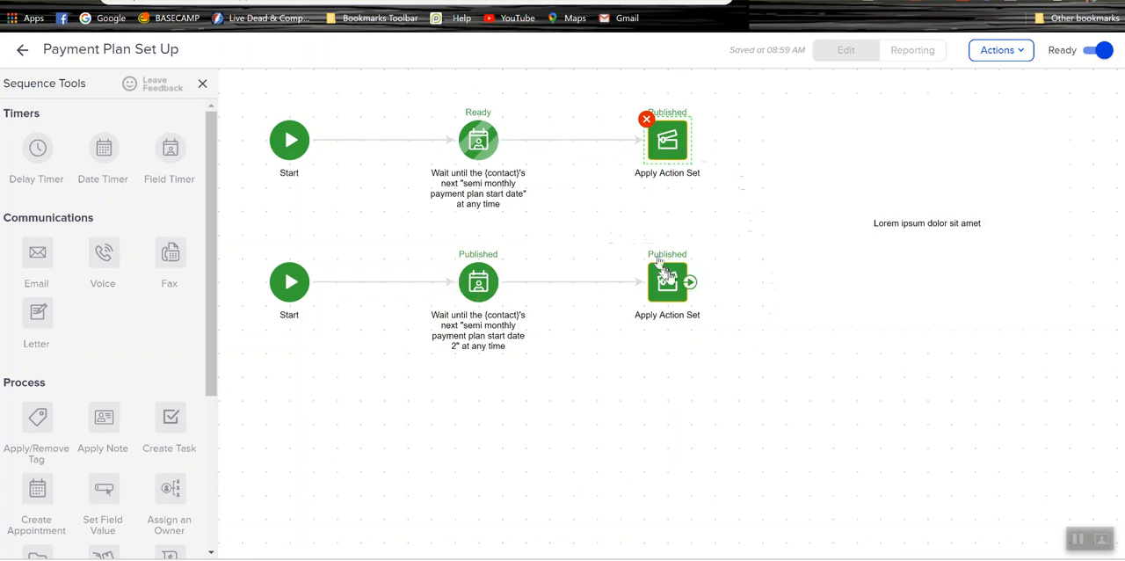
mouse_move(667, 149)
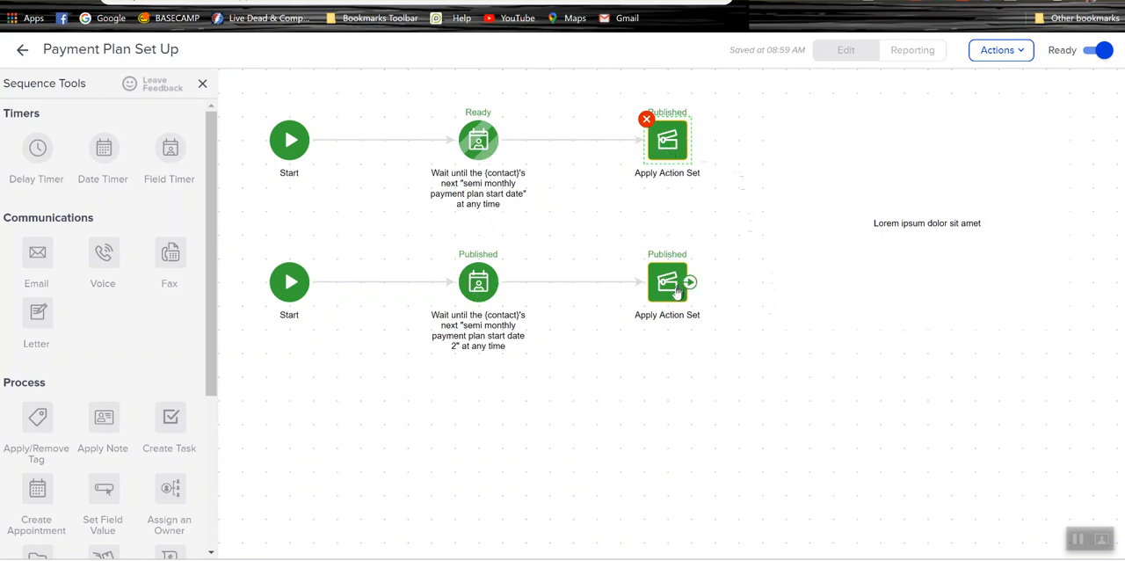
mouse_move(956, 292)
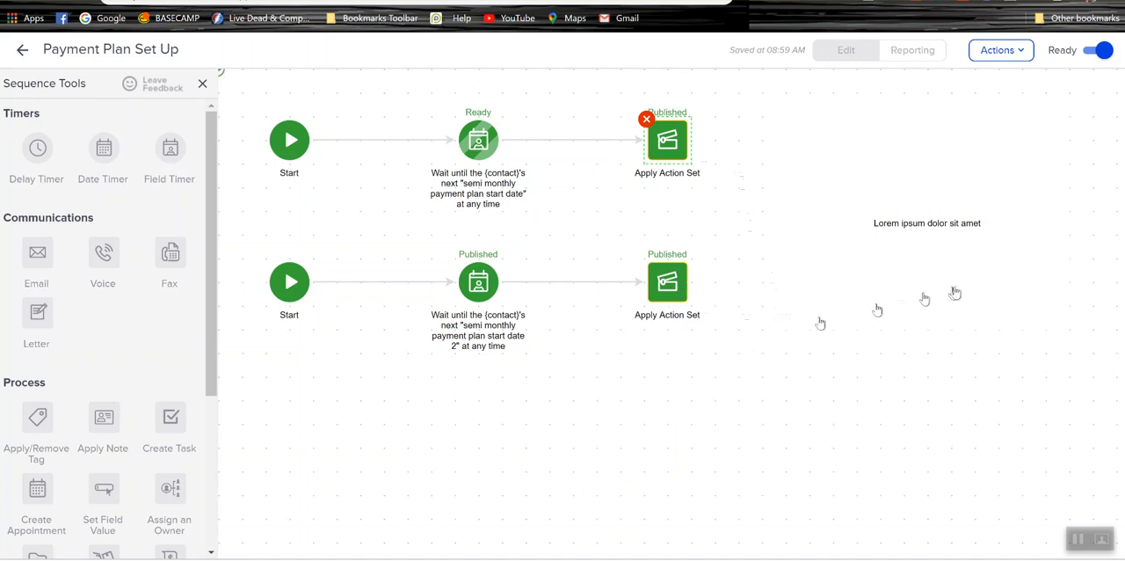
mouse_move(963, 294)
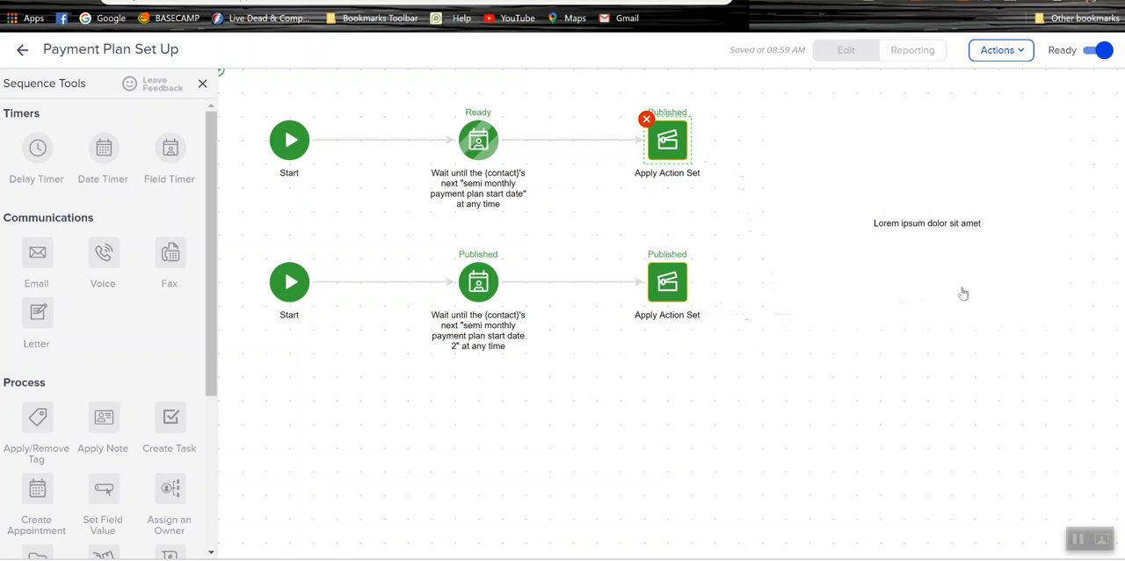
- Back out of the Payment Plan Set Up sequence to the CCJ Semi Monthly Billing Campaign canvas
click(21, 49)
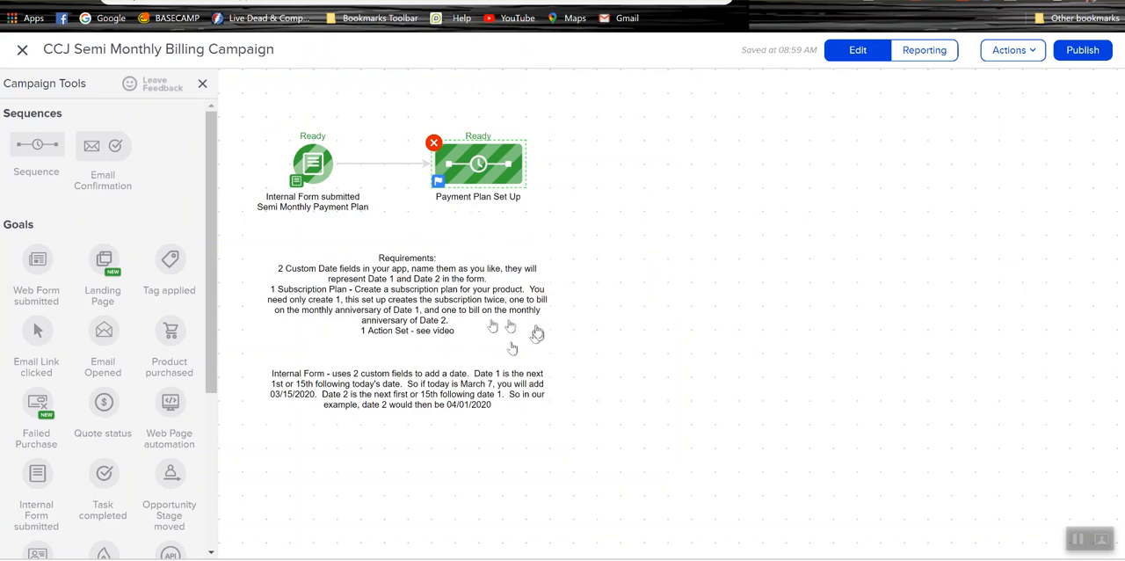
mouse_move(646, 341)
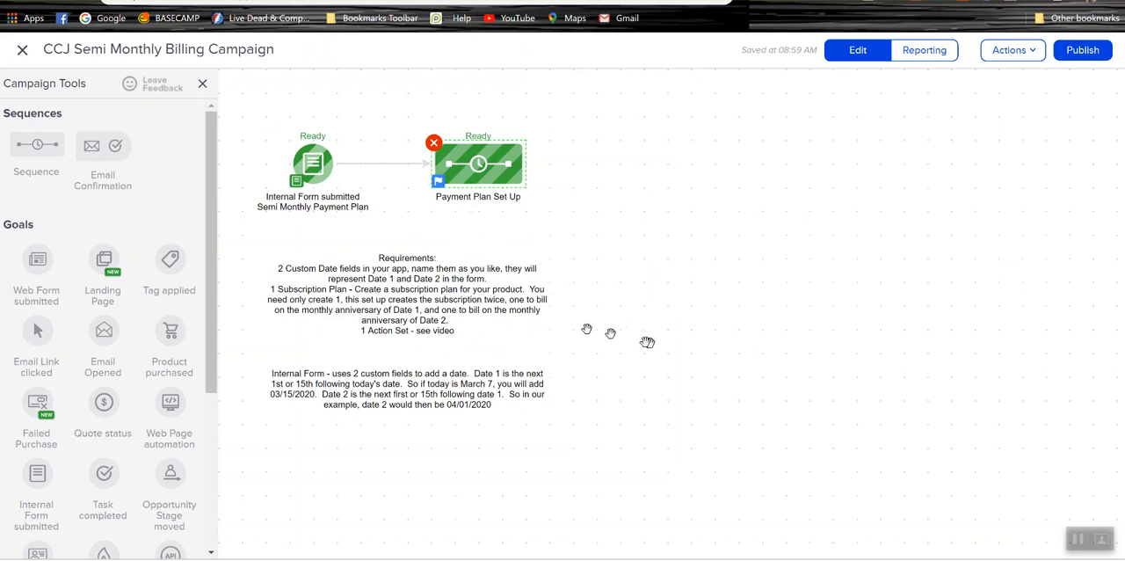
mouse_move(506, 379)
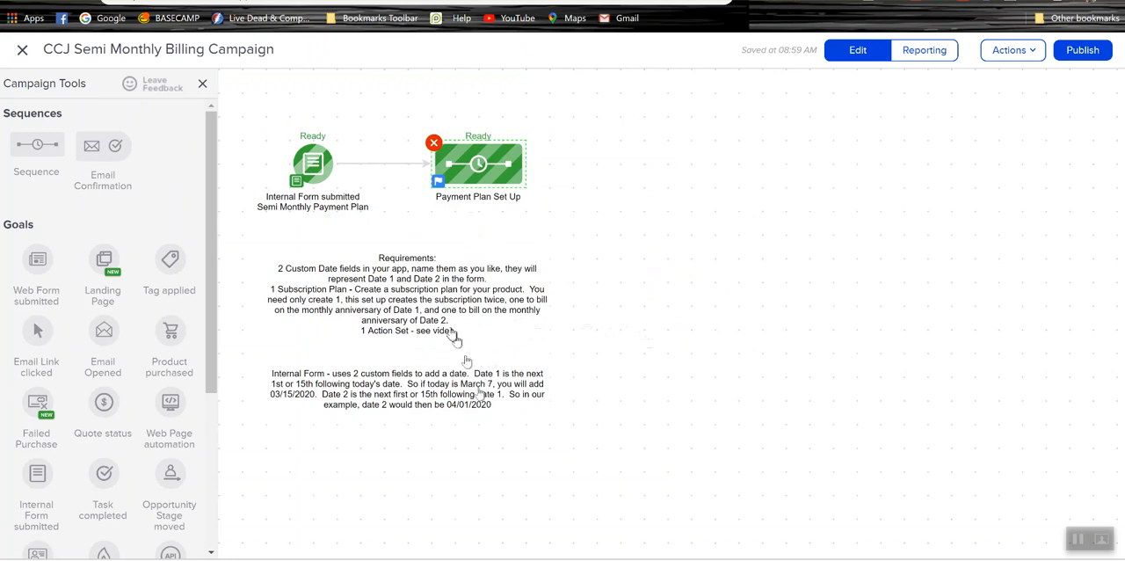
mouse_move(429, 420)
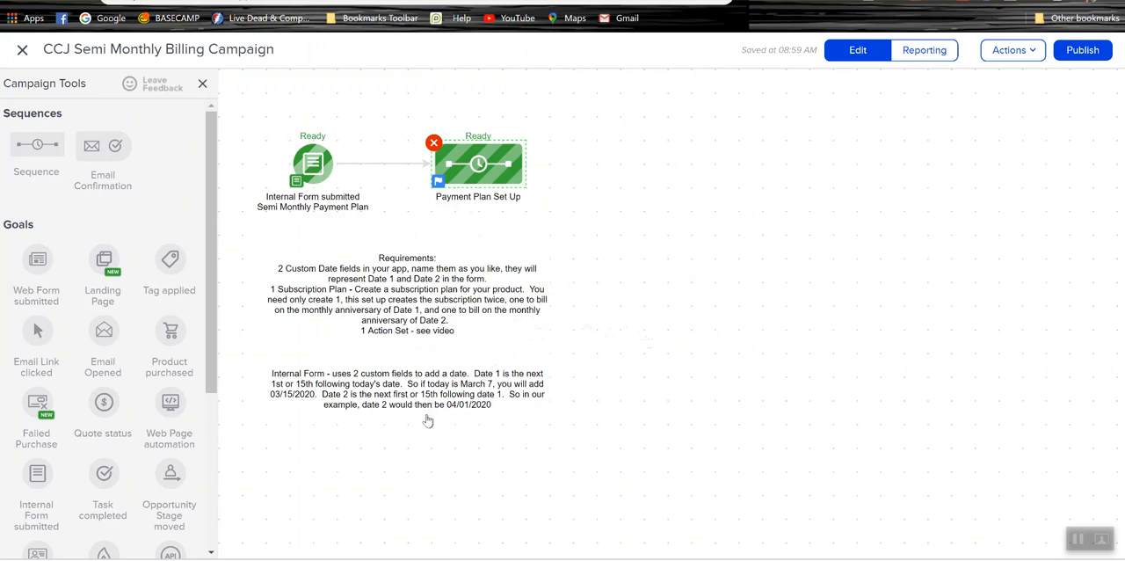
mouse_move(415, 430)
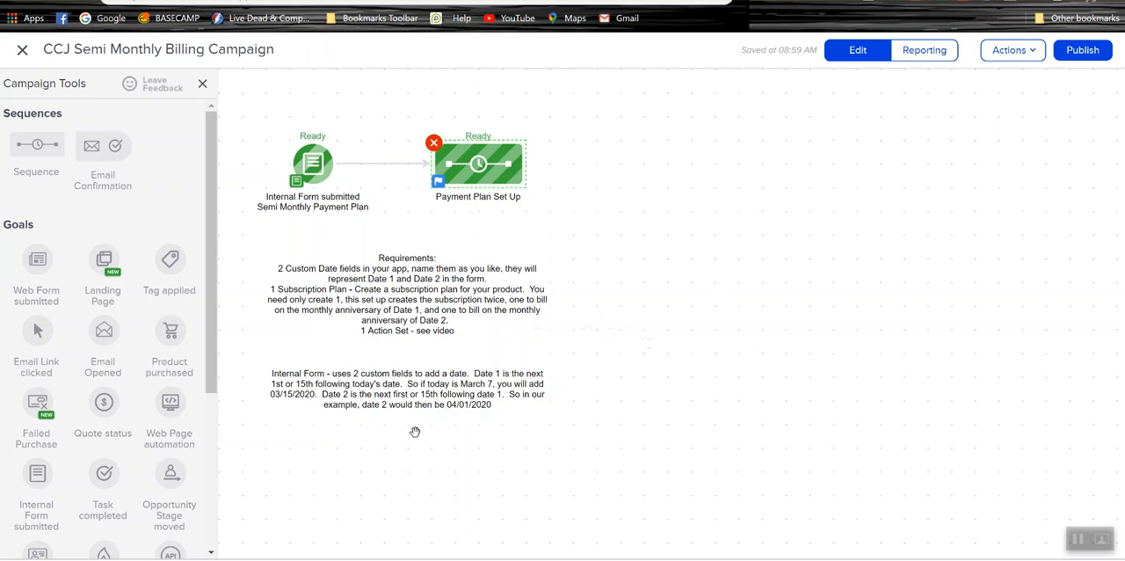
mouse_move(415, 432)
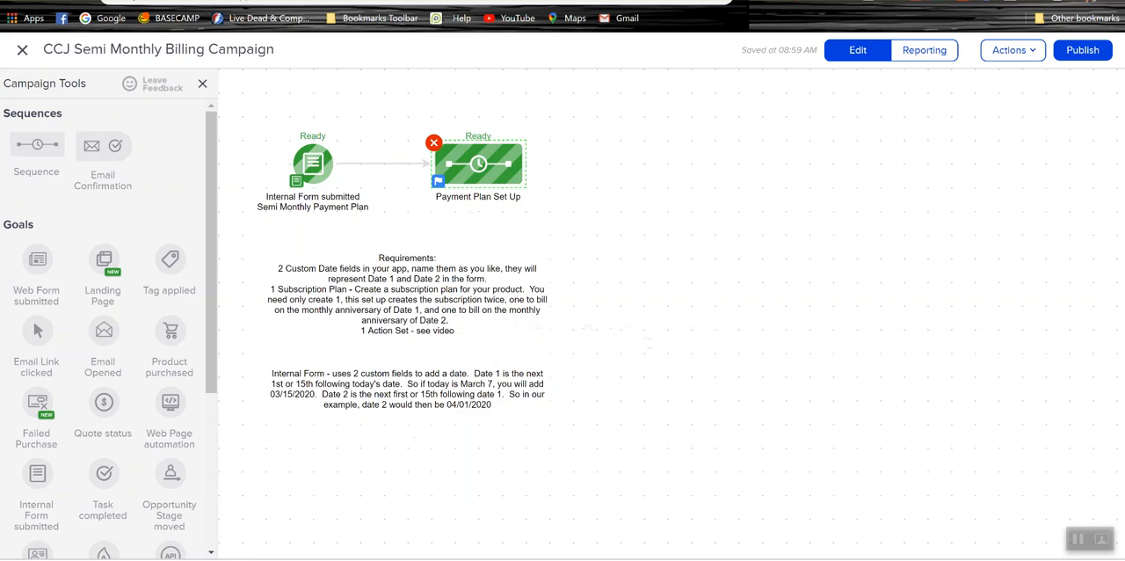